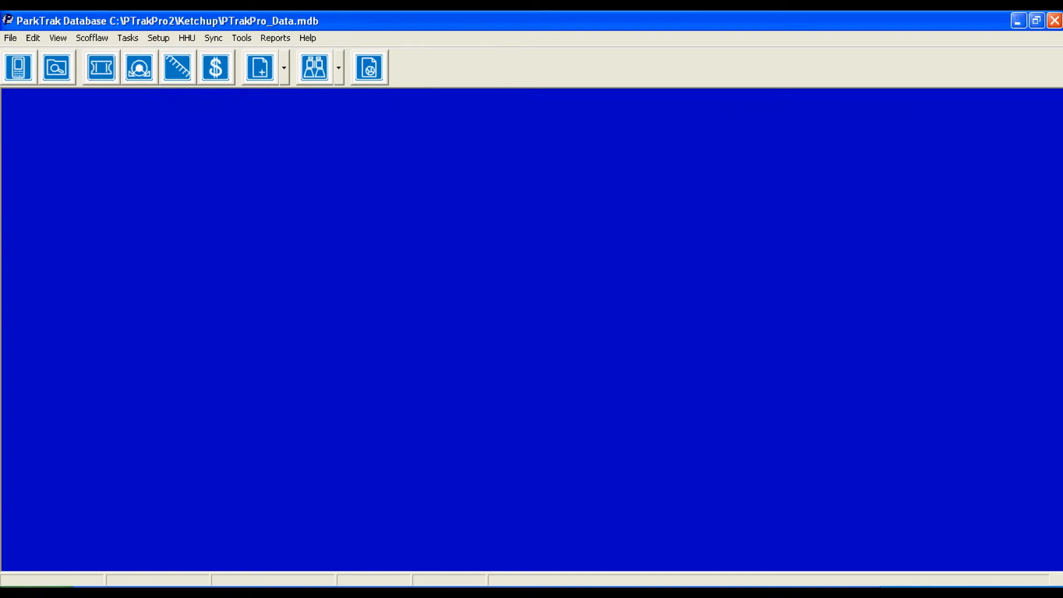
Bring up the Operator/Users form from the Setup menu
click(56, 37)
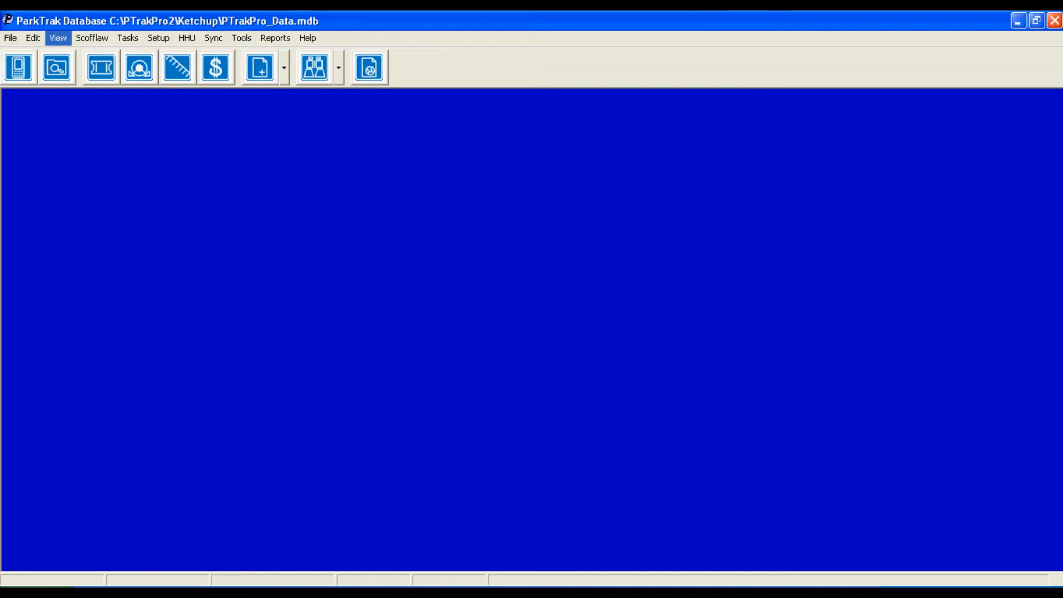
click(57, 37)
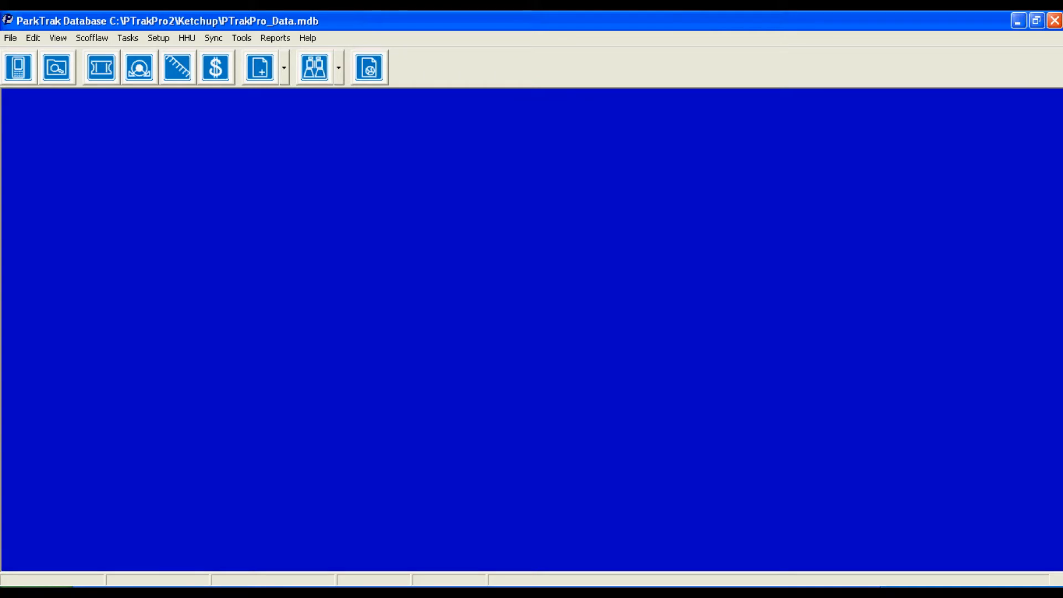
click(158, 38)
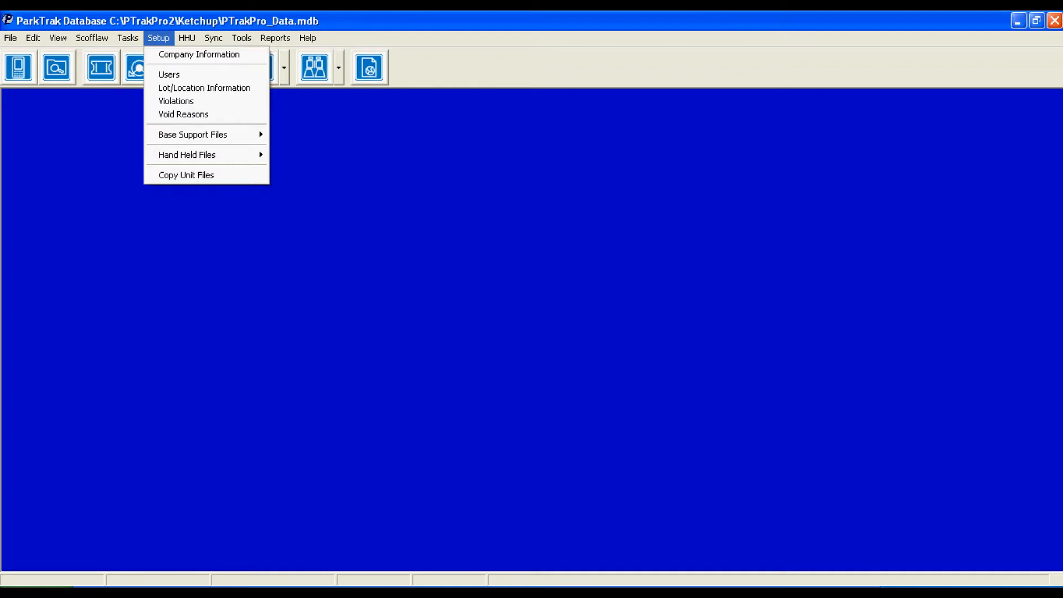
click(168, 74)
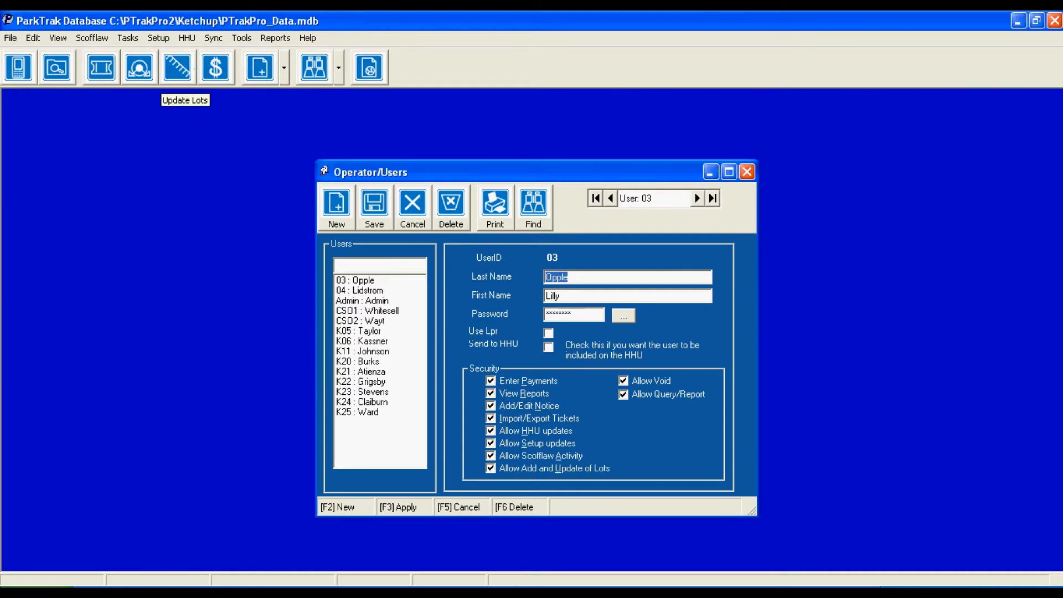
mouse_move(475, 271)
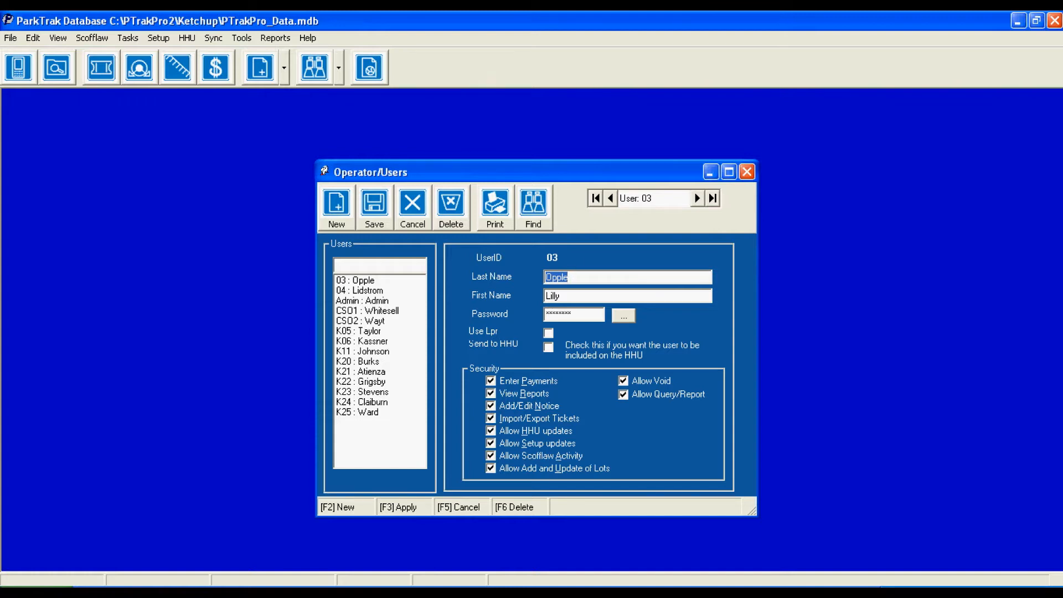
Browse two other users' records to compare their security permissions
click(359, 362)
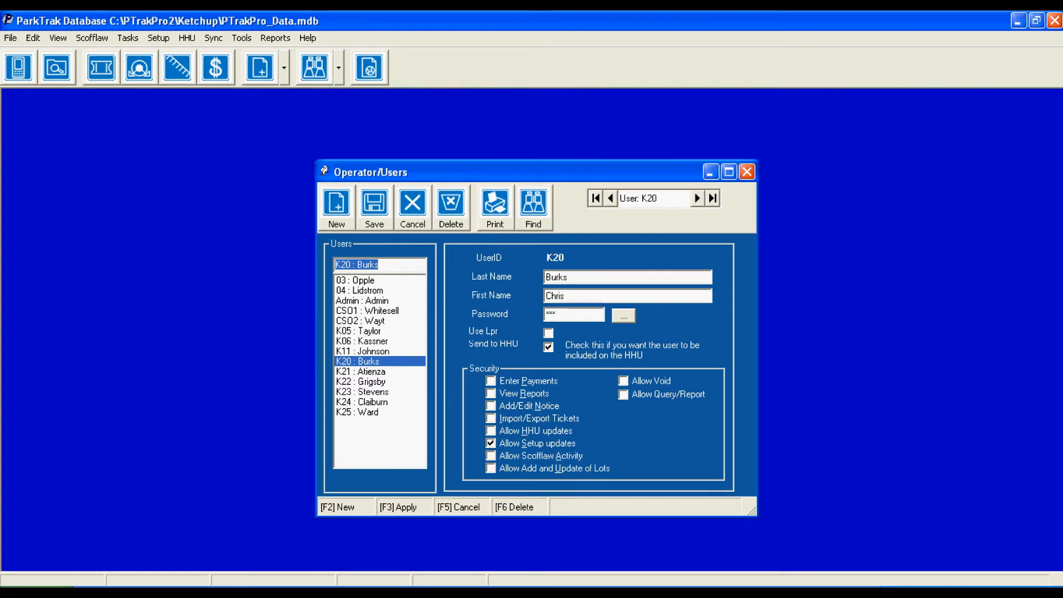
click(358, 330)
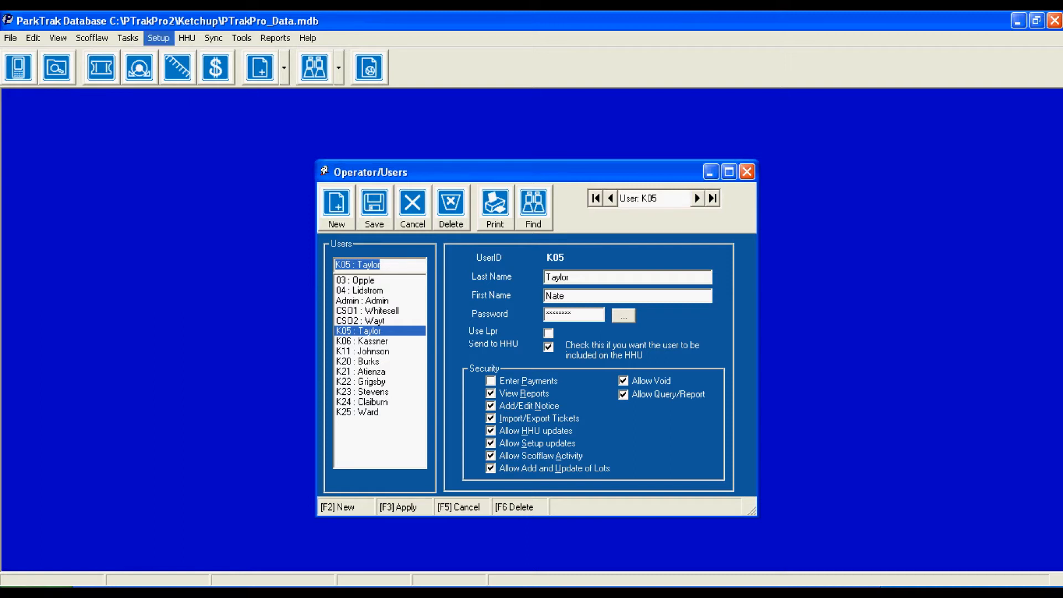
click(159, 38)
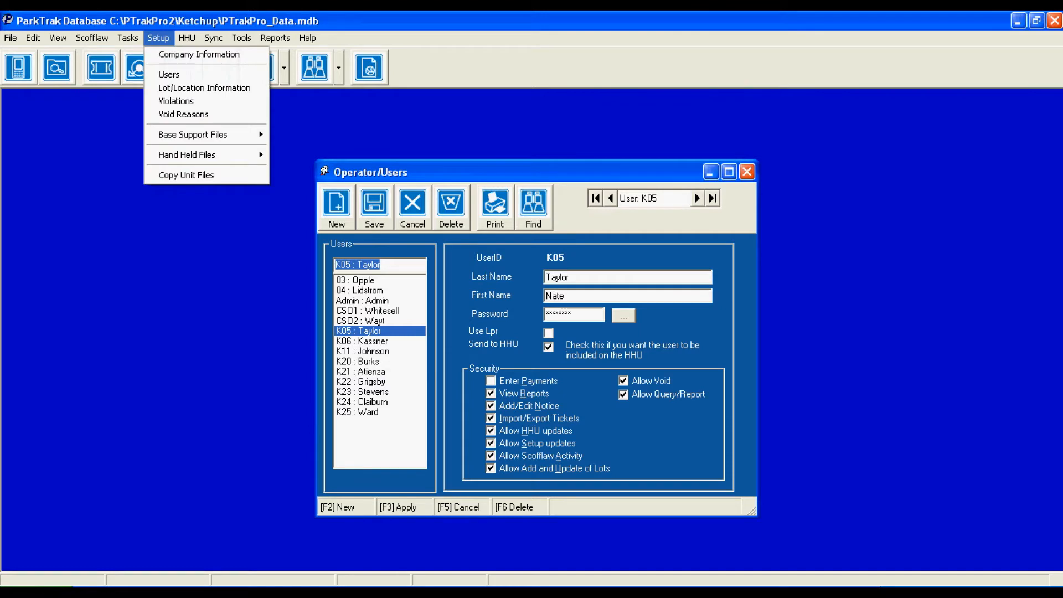
mouse_move(204, 87)
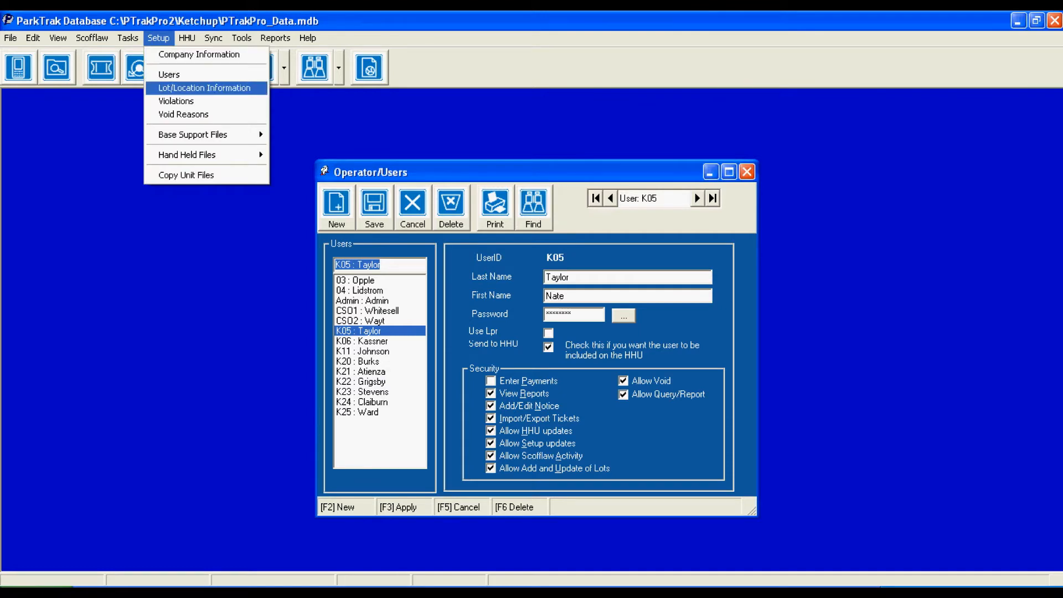
click(203, 88)
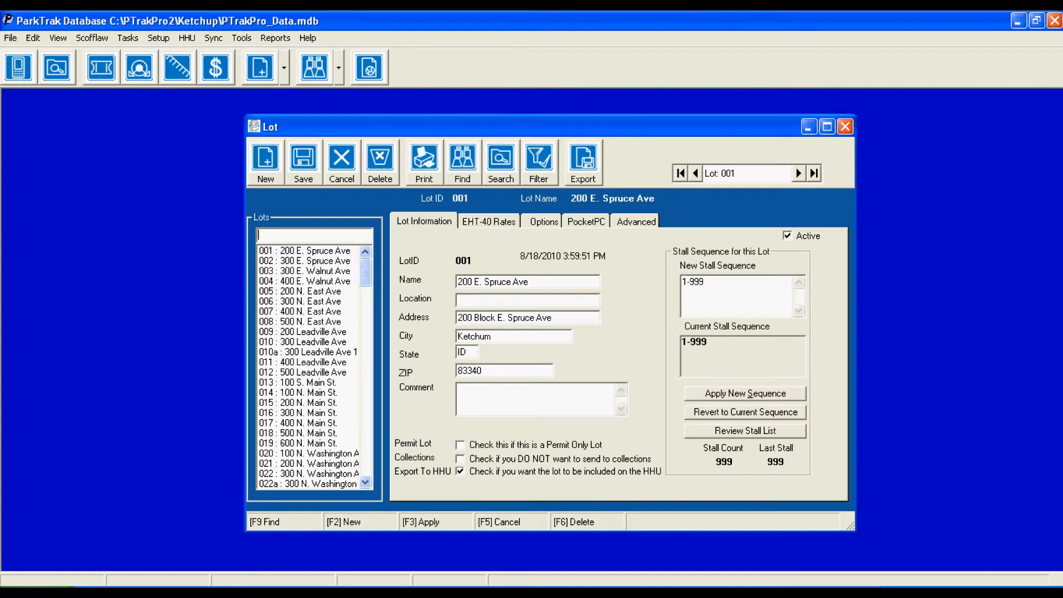
click(487, 221)
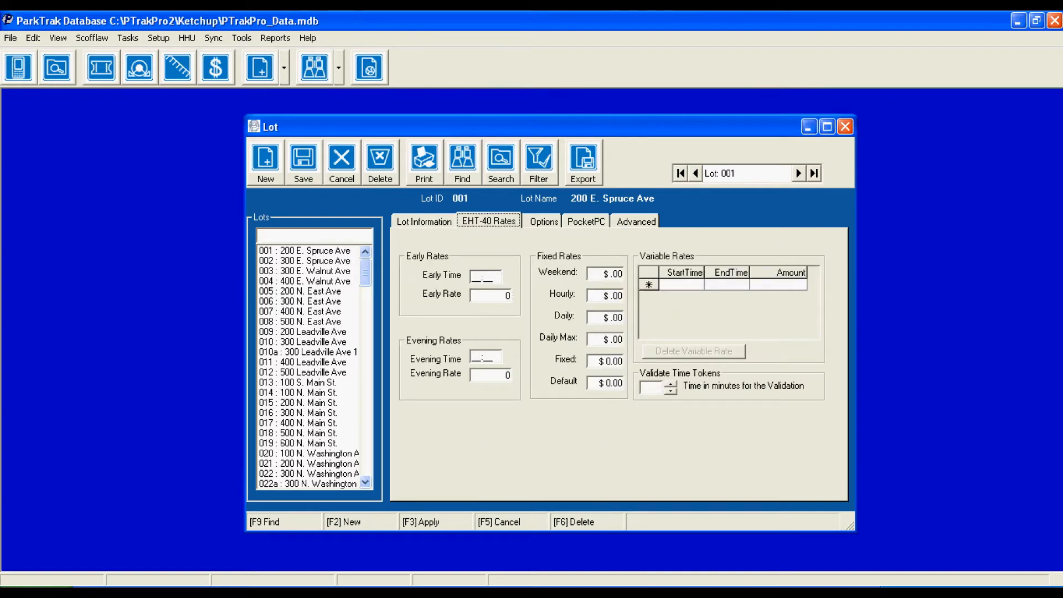
click(543, 221)
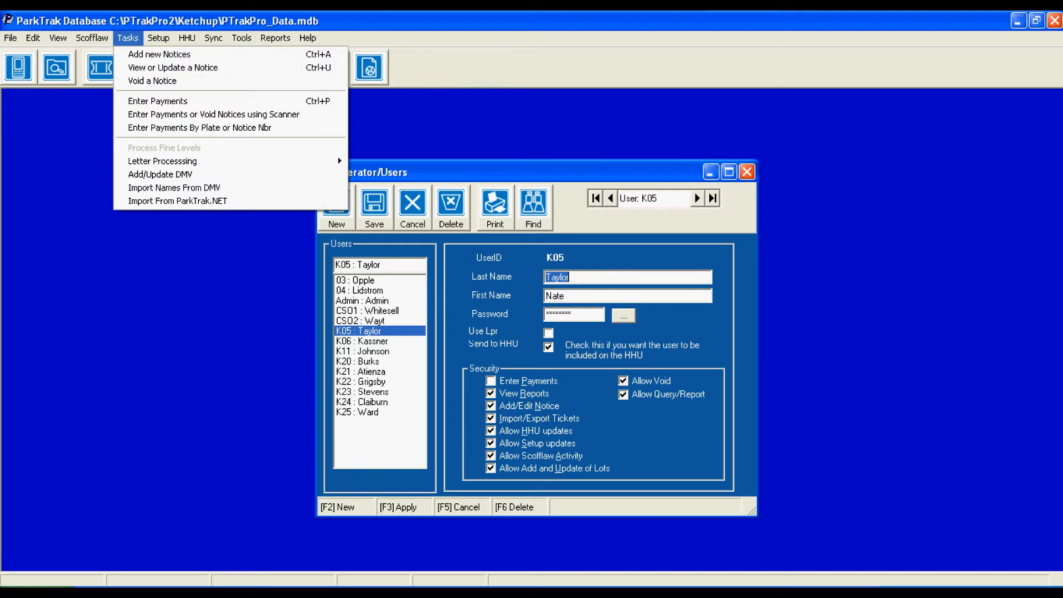
mouse_move(160, 174)
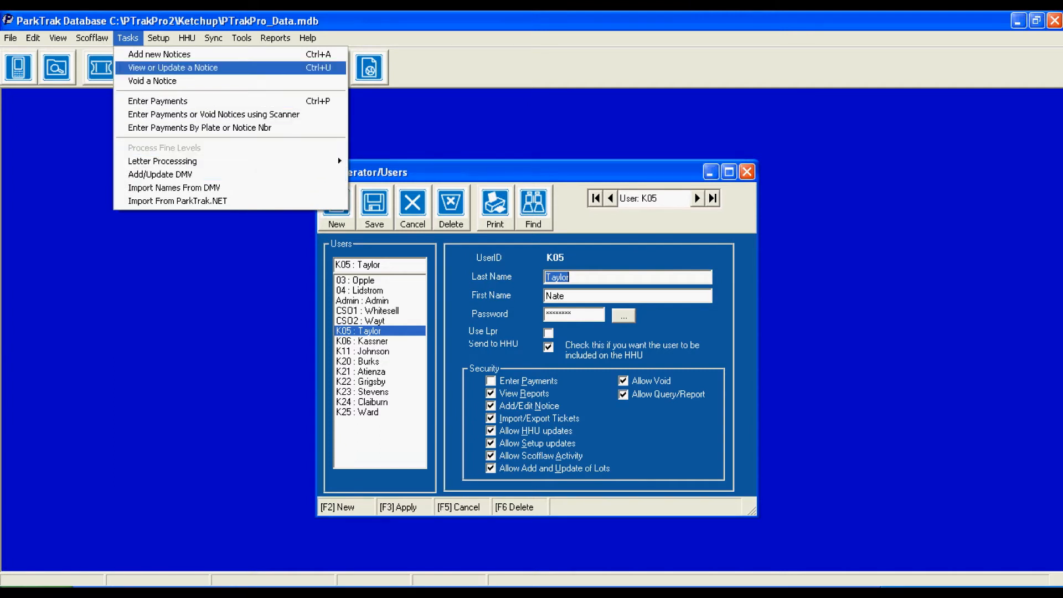
Browse the Setup and Tasks menus over the user records, ending on Setup
click(158, 38)
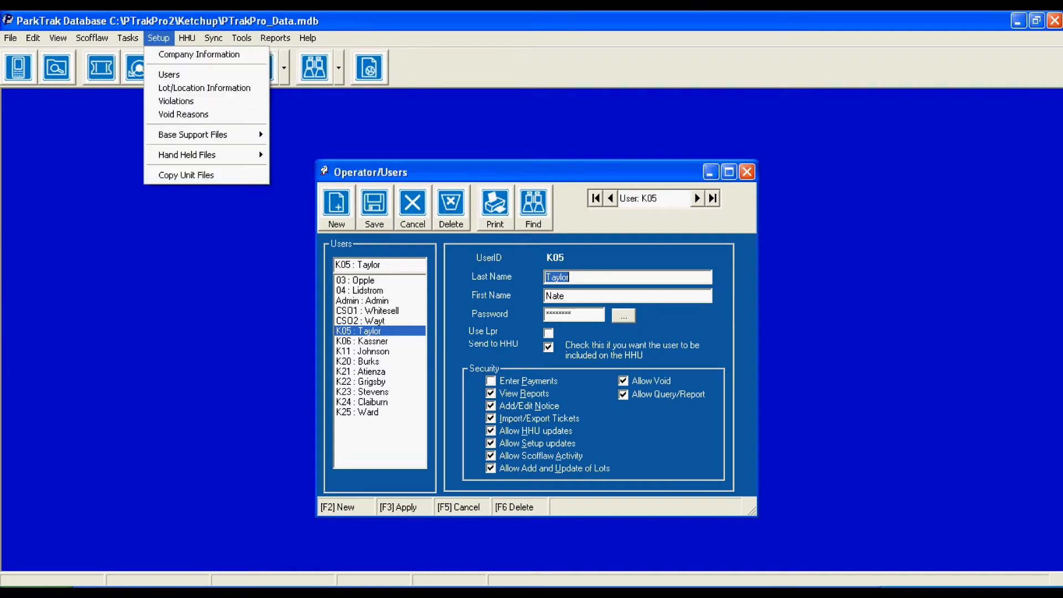
mouse_move(176, 101)
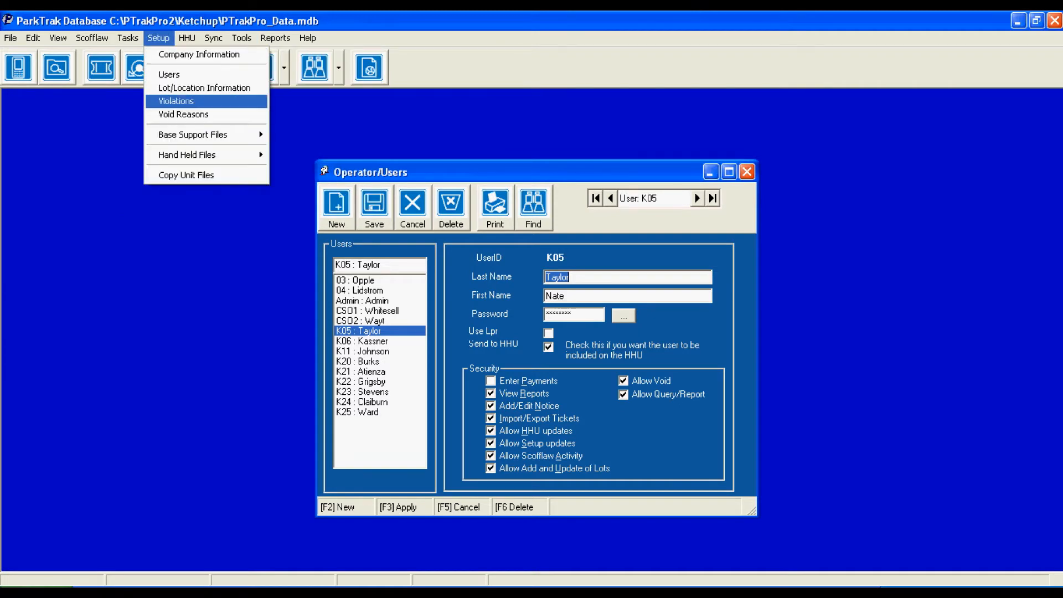
click(175, 101)
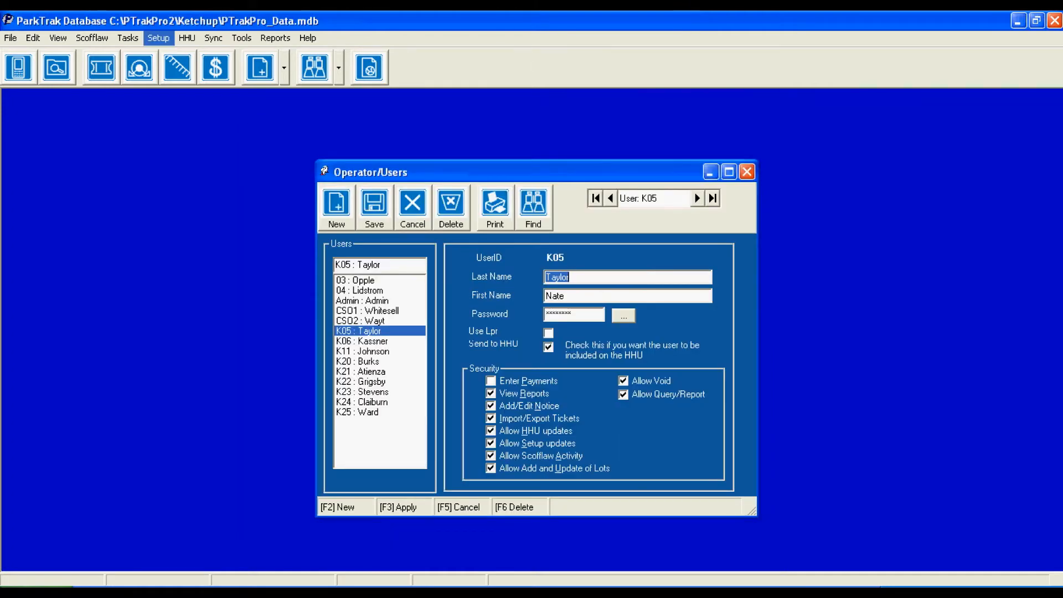
click(128, 37)
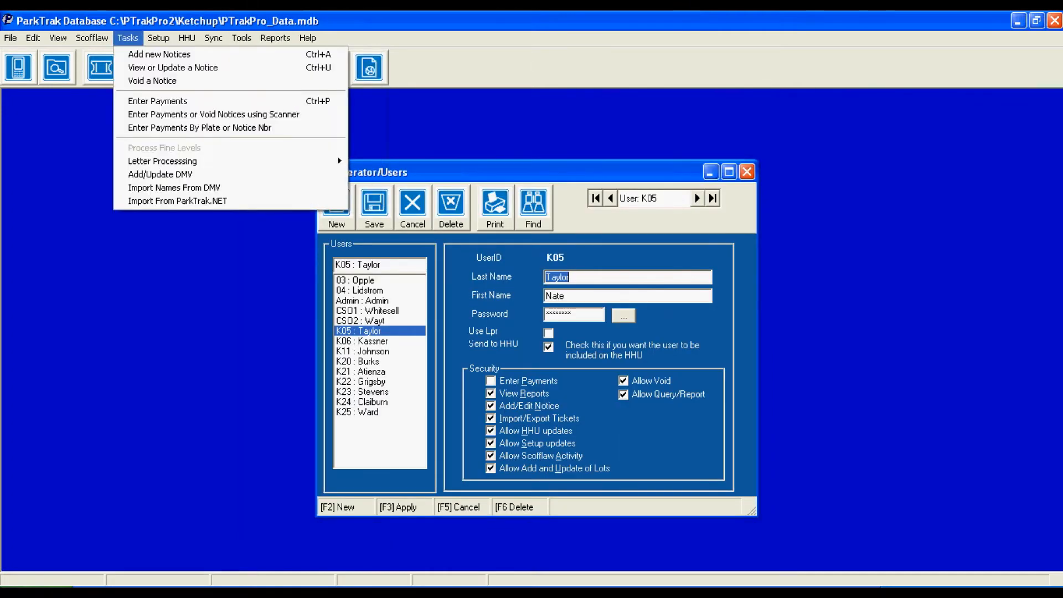
click(158, 37)
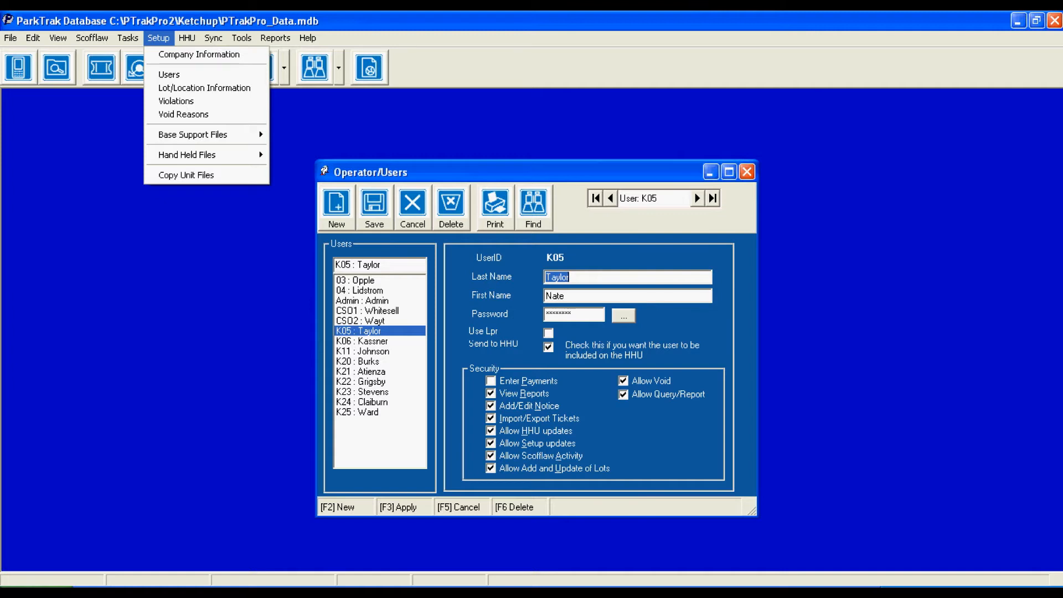
click(183, 114)
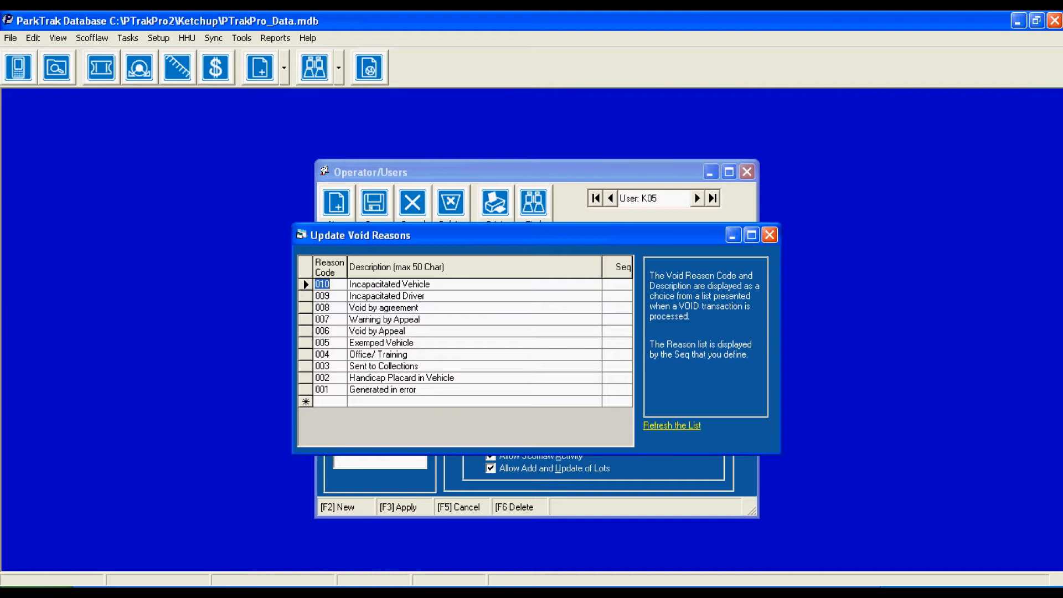
click(771, 235)
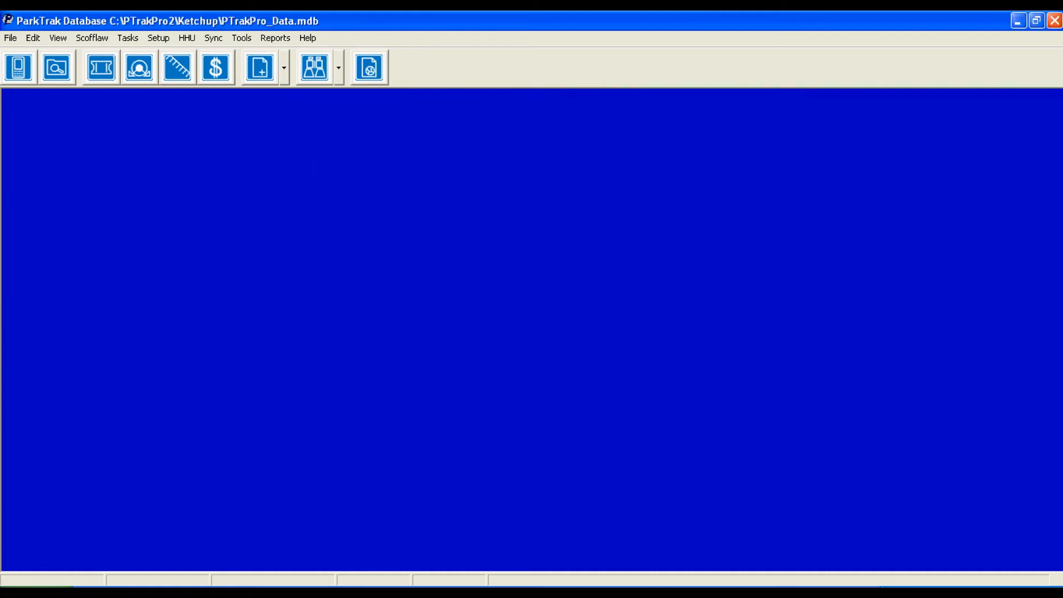
click(275, 37)
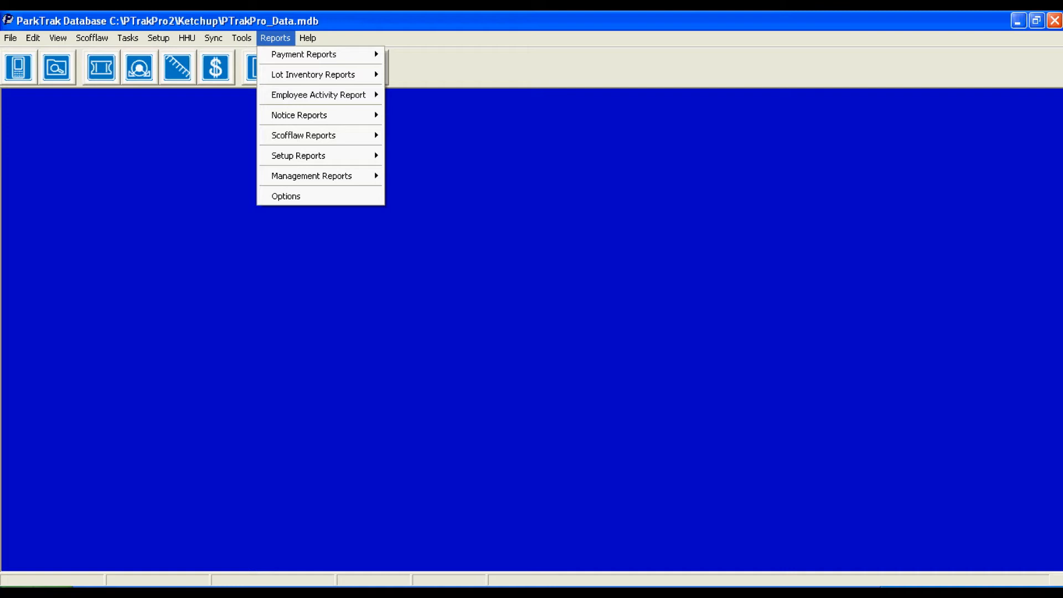
mouse_move(304, 55)
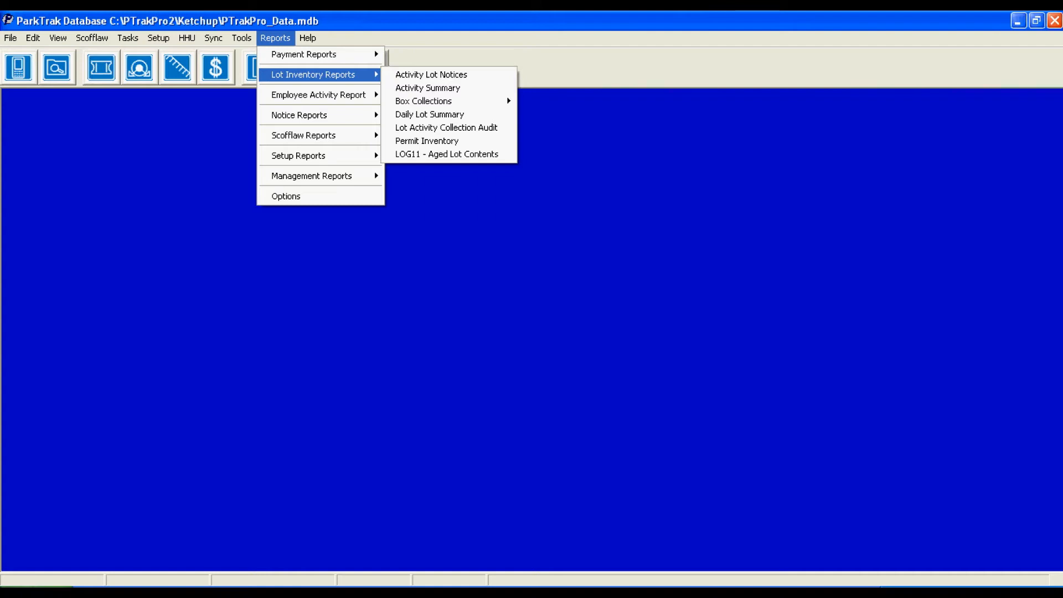
mouse_move(423, 100)
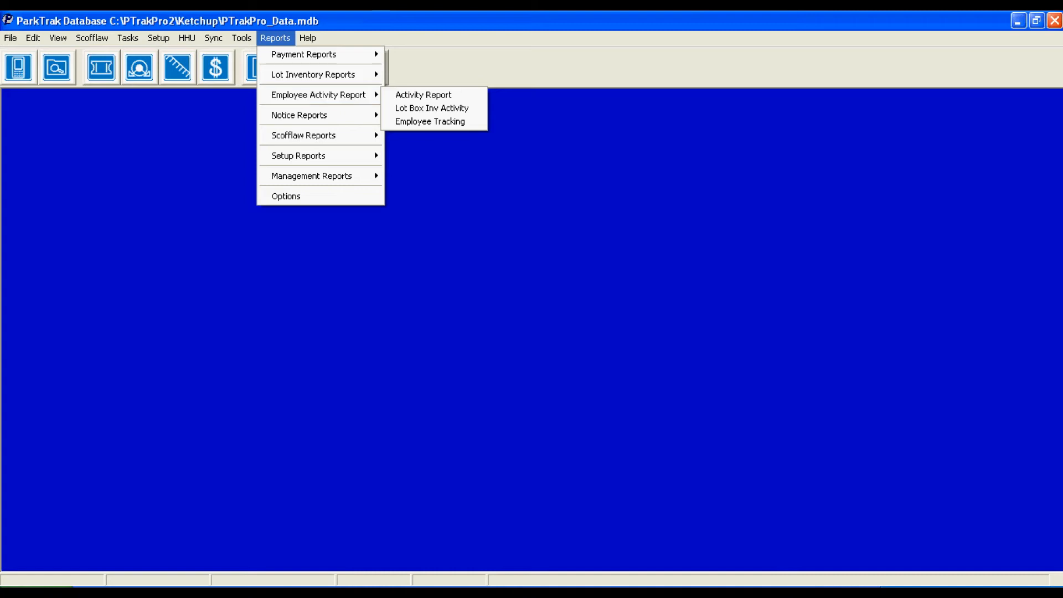
Include Emp ID 03, group by employee, and set the range to last month (08/01/2011–08/31/2011)
click(422, 94)
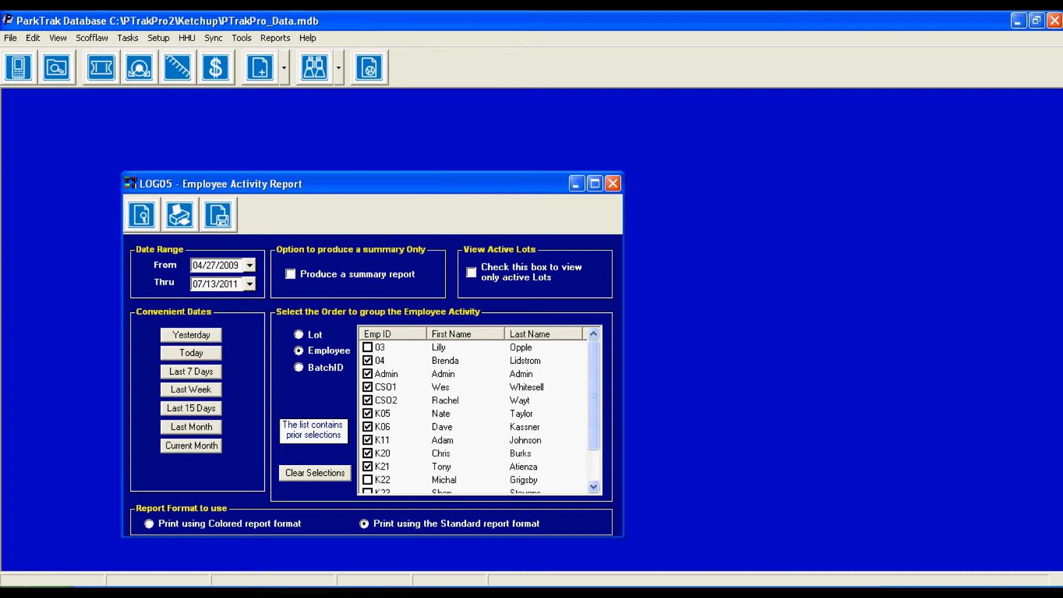
click(366, 347)
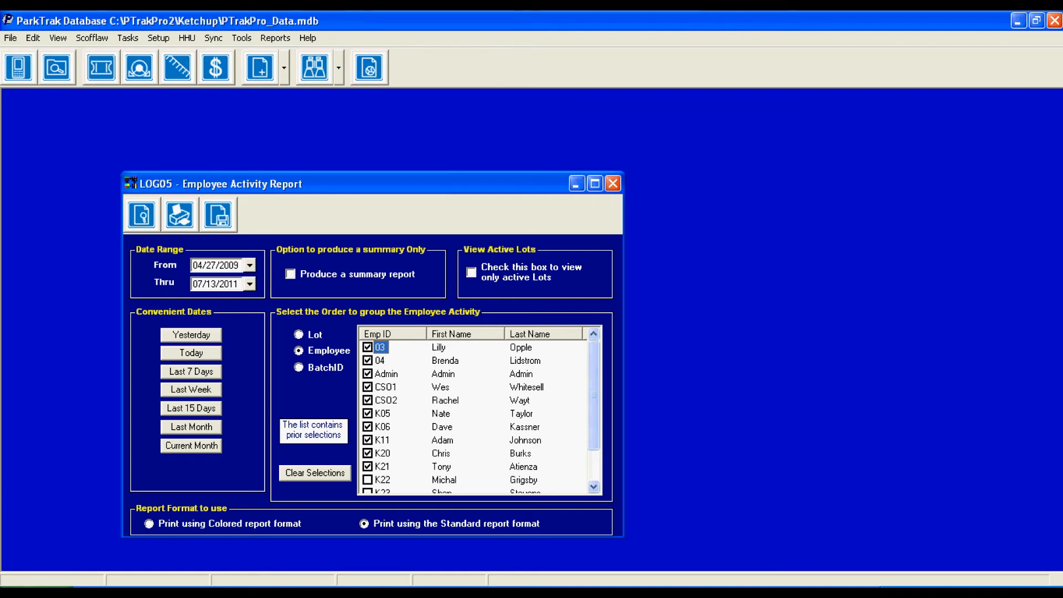
click(298, 334)
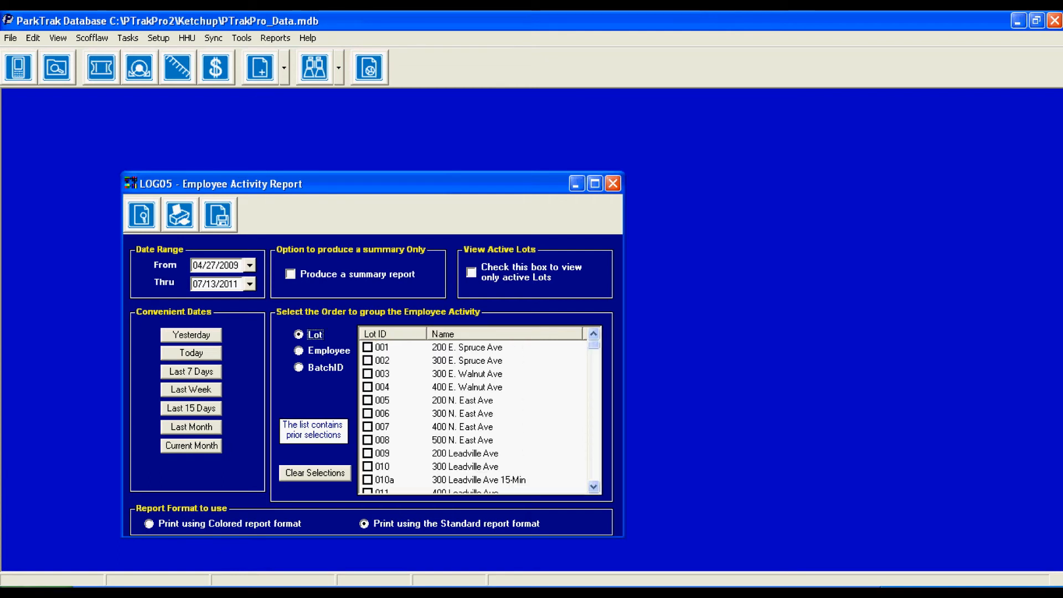
click(298, 352)
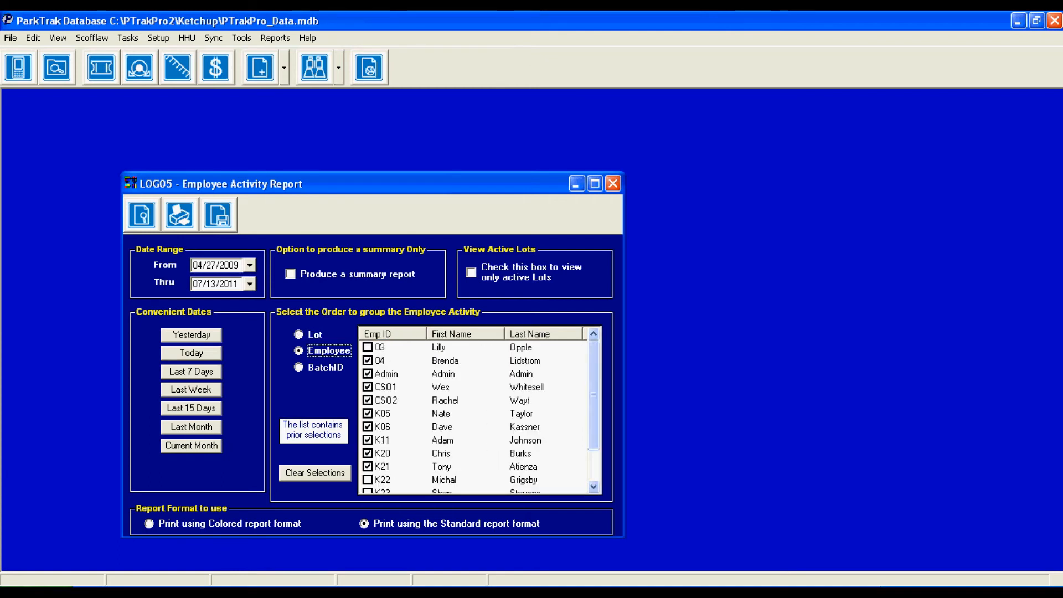
click(368, 347)
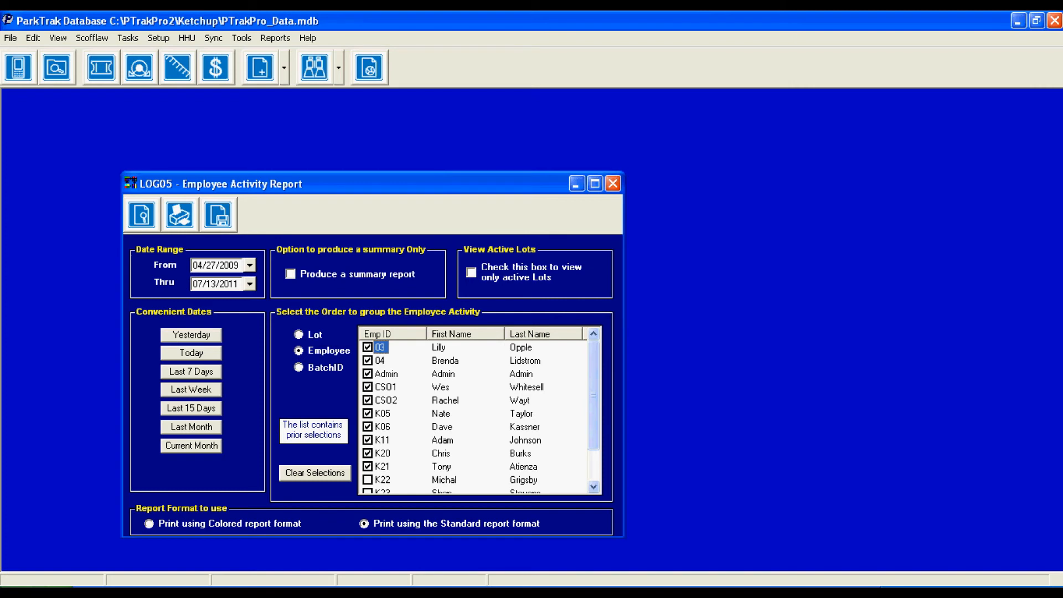
click(190, 428)
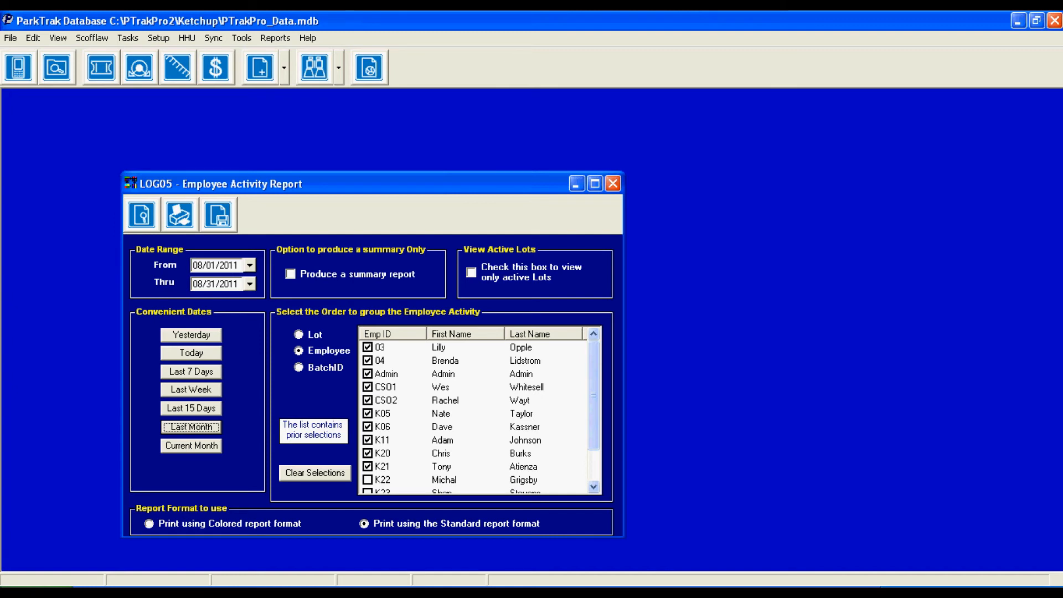
mouse_move(141, 213)
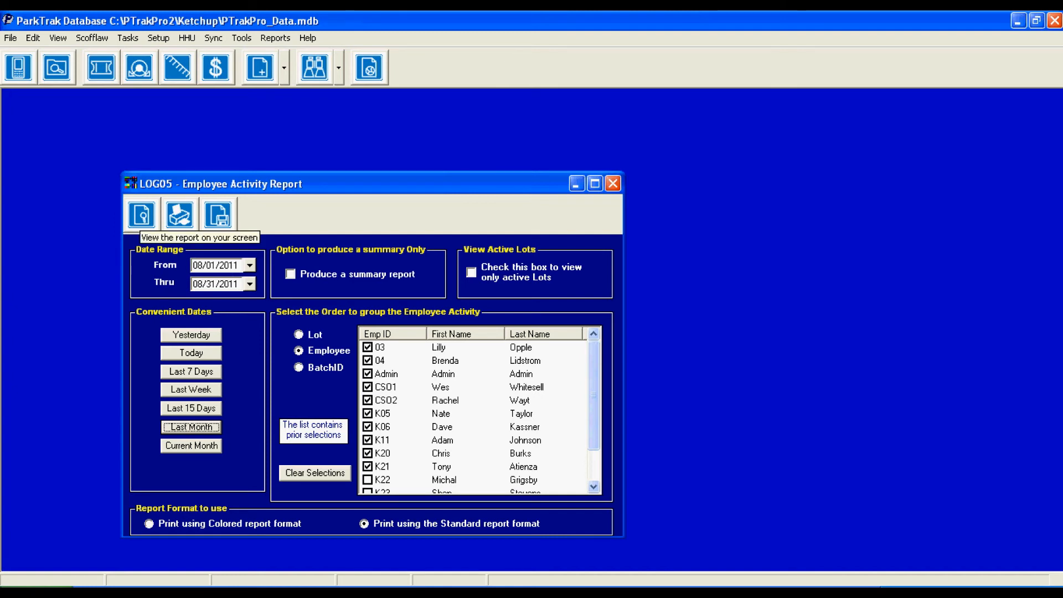
mouse_move(179, 214)
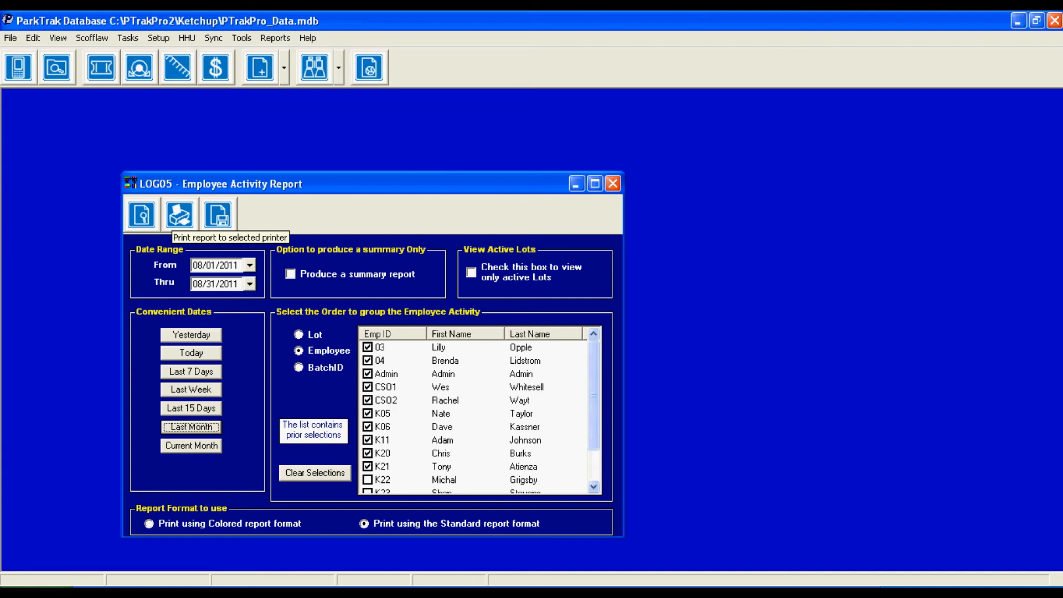
mouse_move(217, 214)
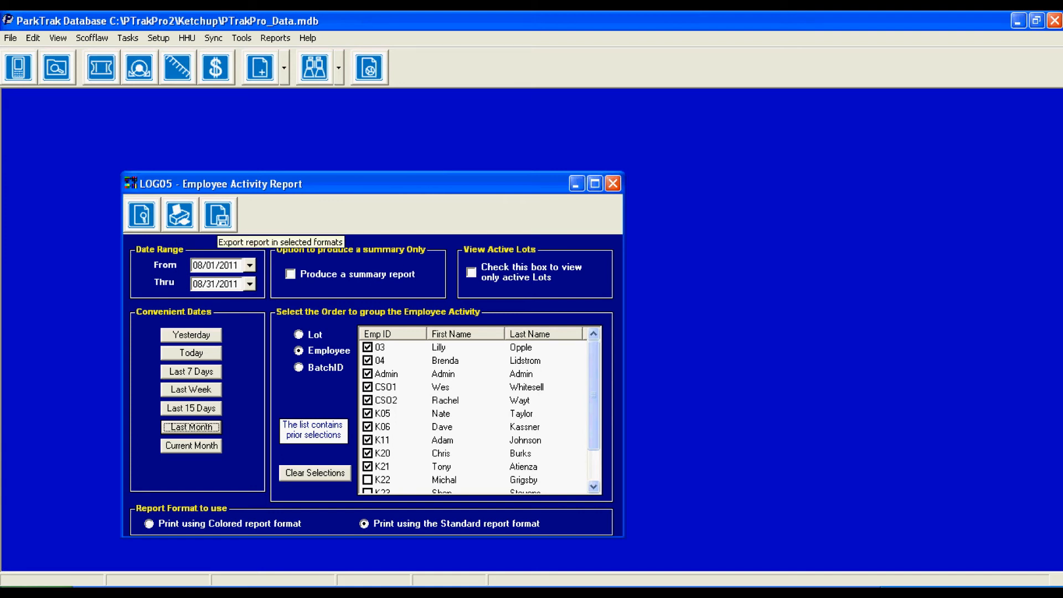
Preview the Employee Report for 08/01/2011–08/31/2011 on screen, then close the preview
click(178, 214)
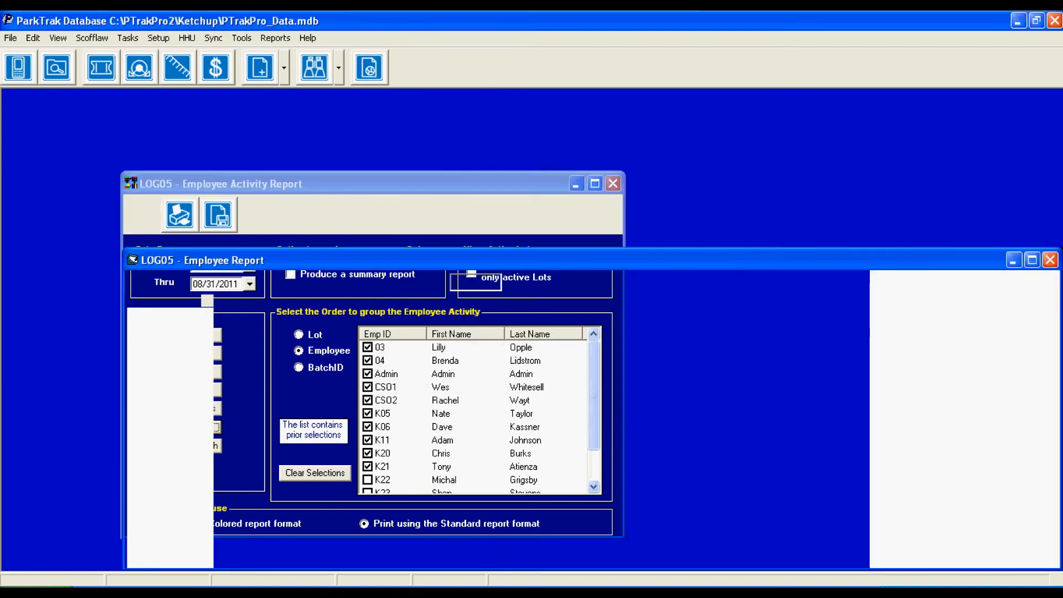
click(179, 214)
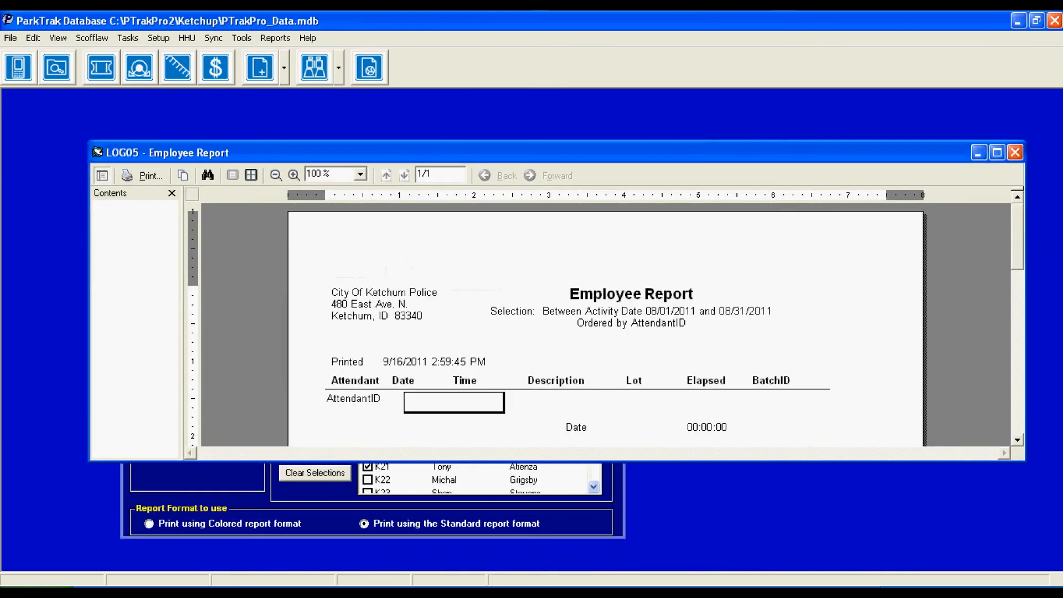
click(996, 151)
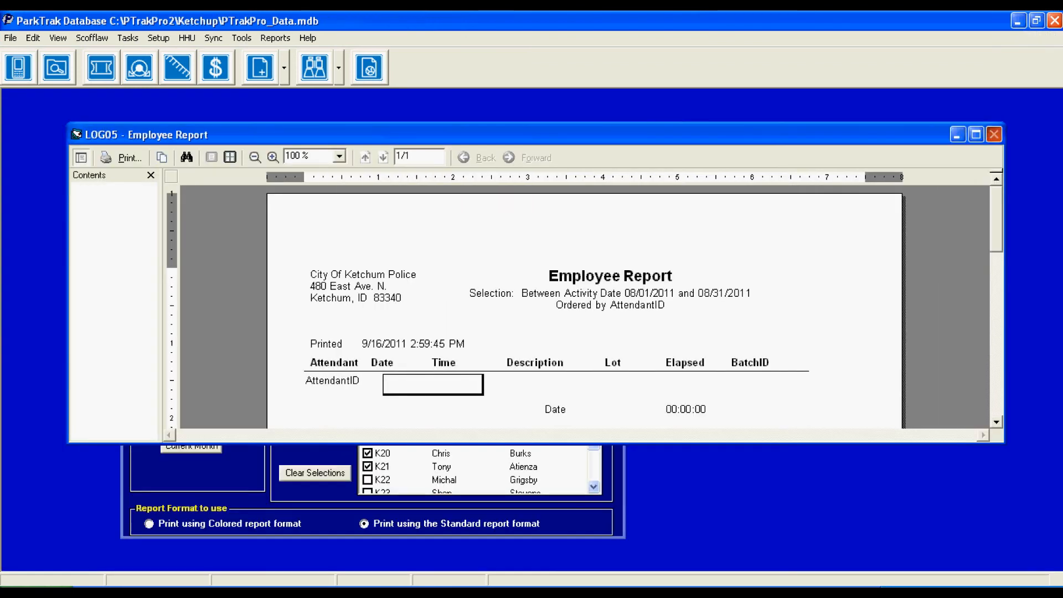
click(276, 38)
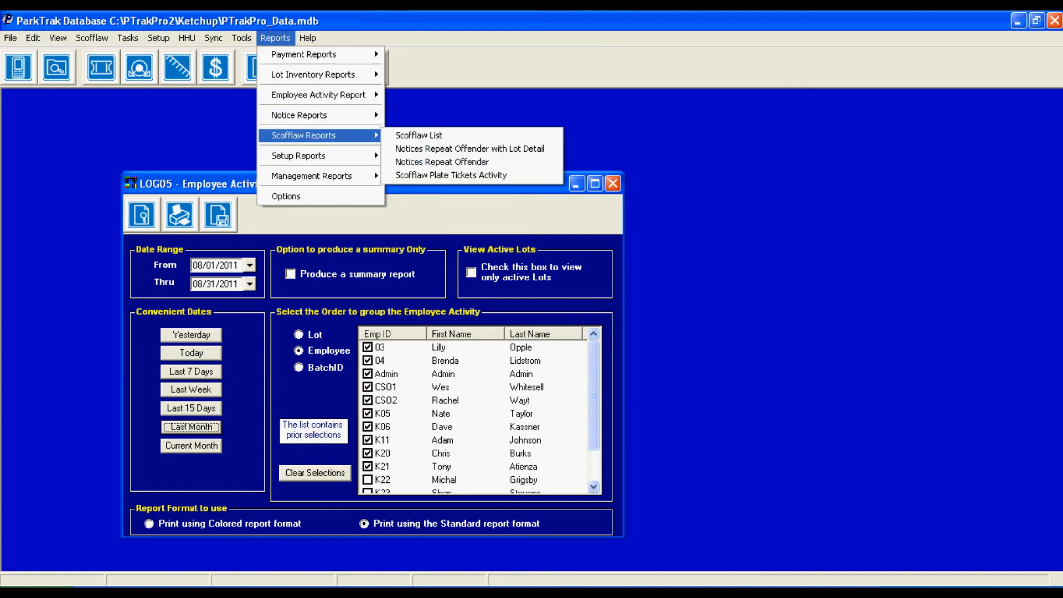
mouse_move(311, 176)
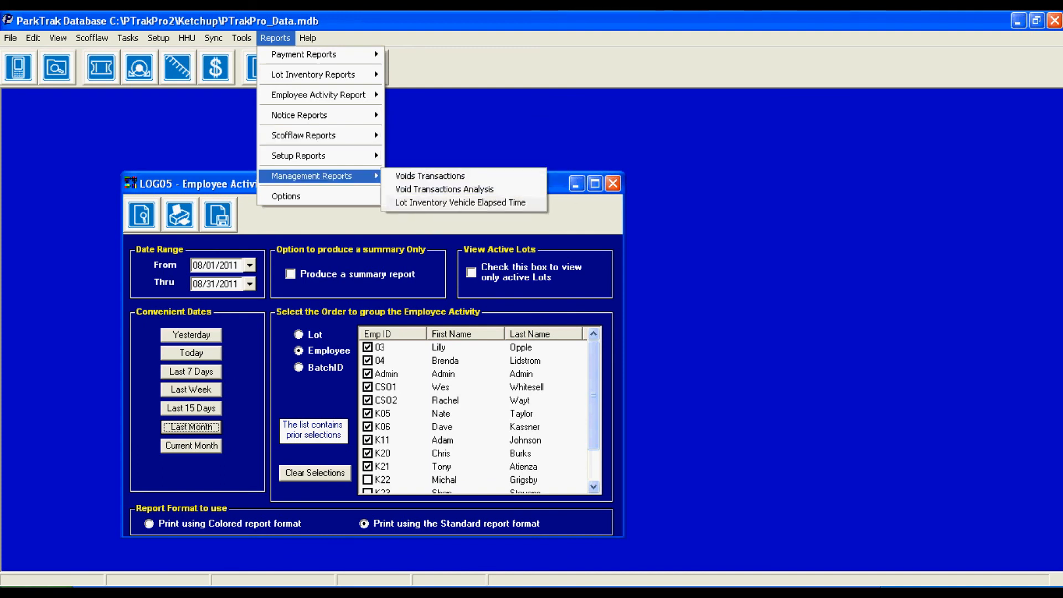
mouse_move(302, 135)
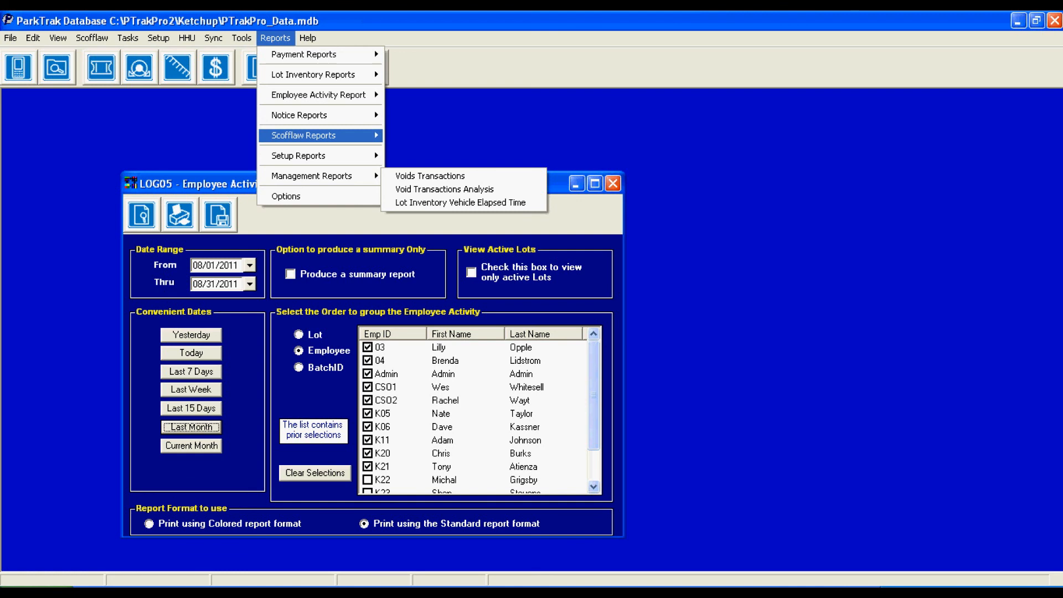